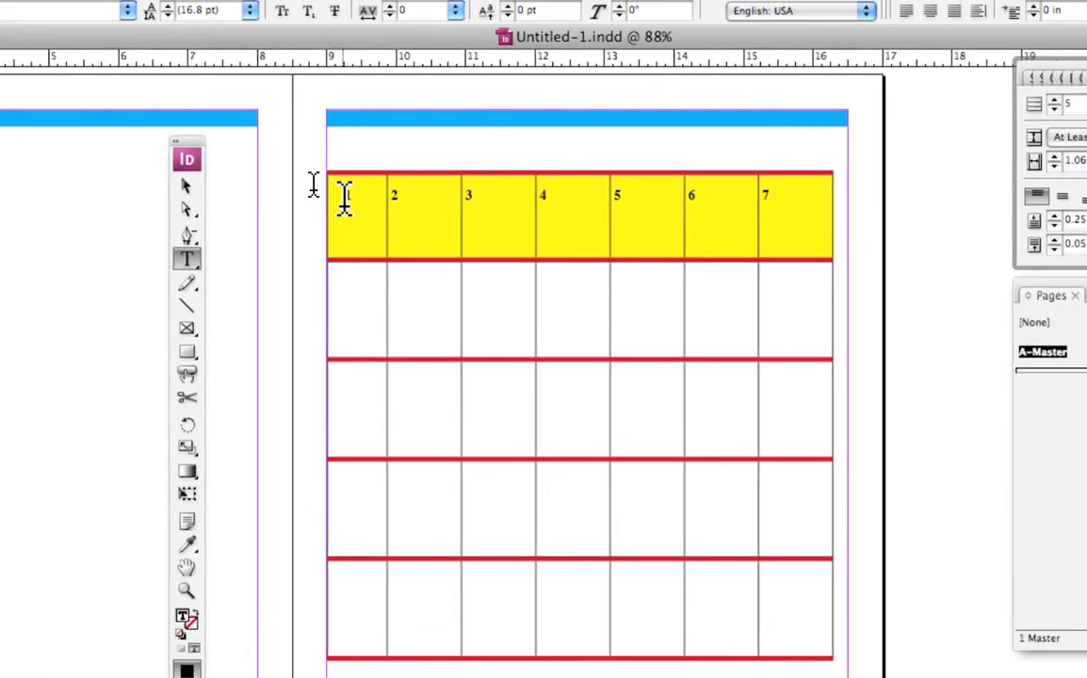
Select the numbered header row cells and make them blue with white numbers 1–7
left_click(349, 203)
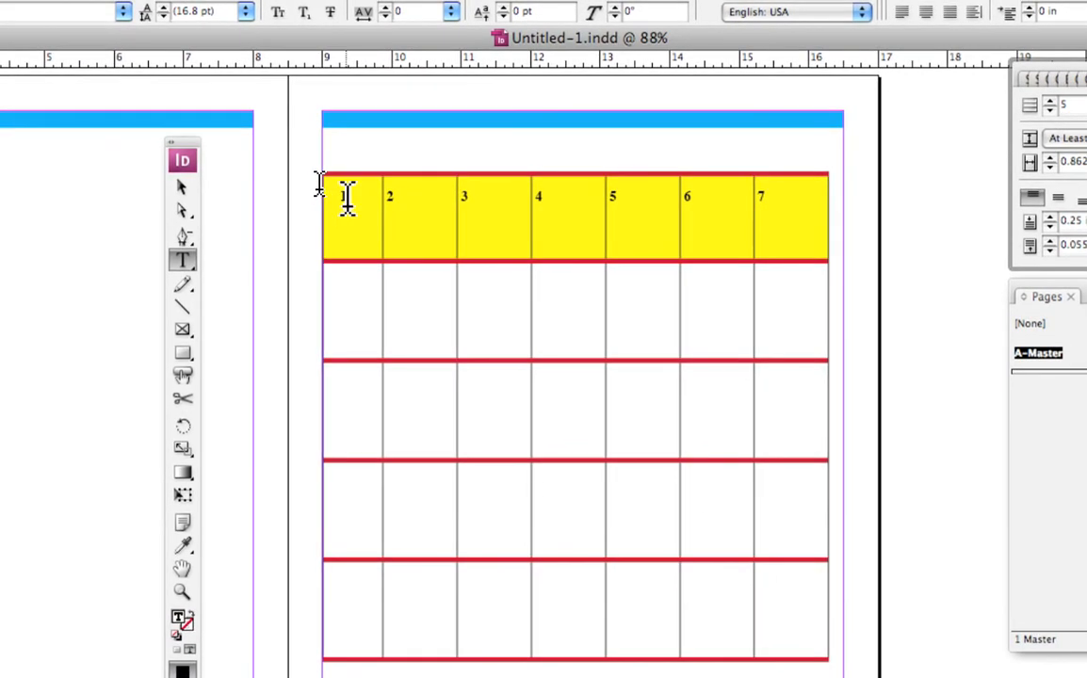
left_click(346, 217)
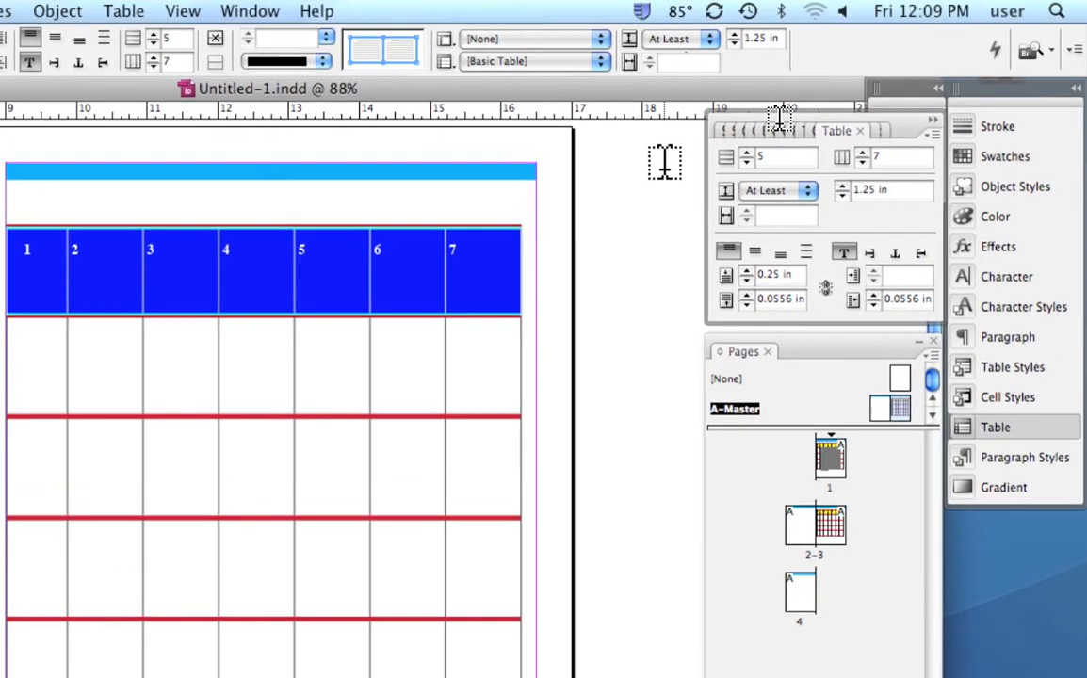
mouse_move(909, 101)
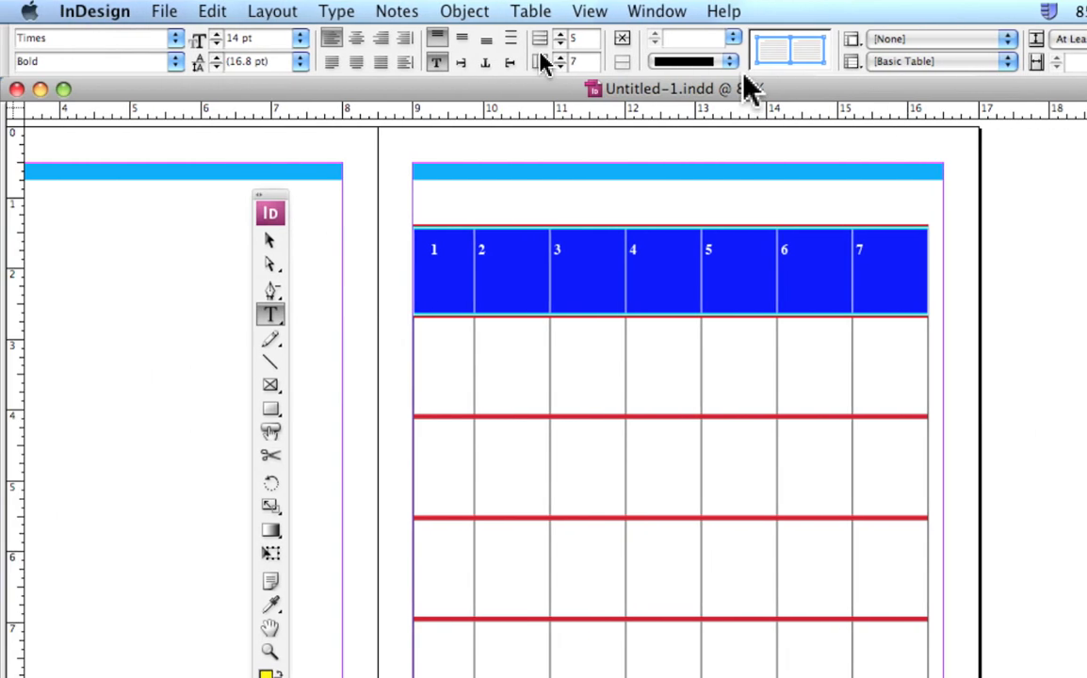
left_click(654, 10)
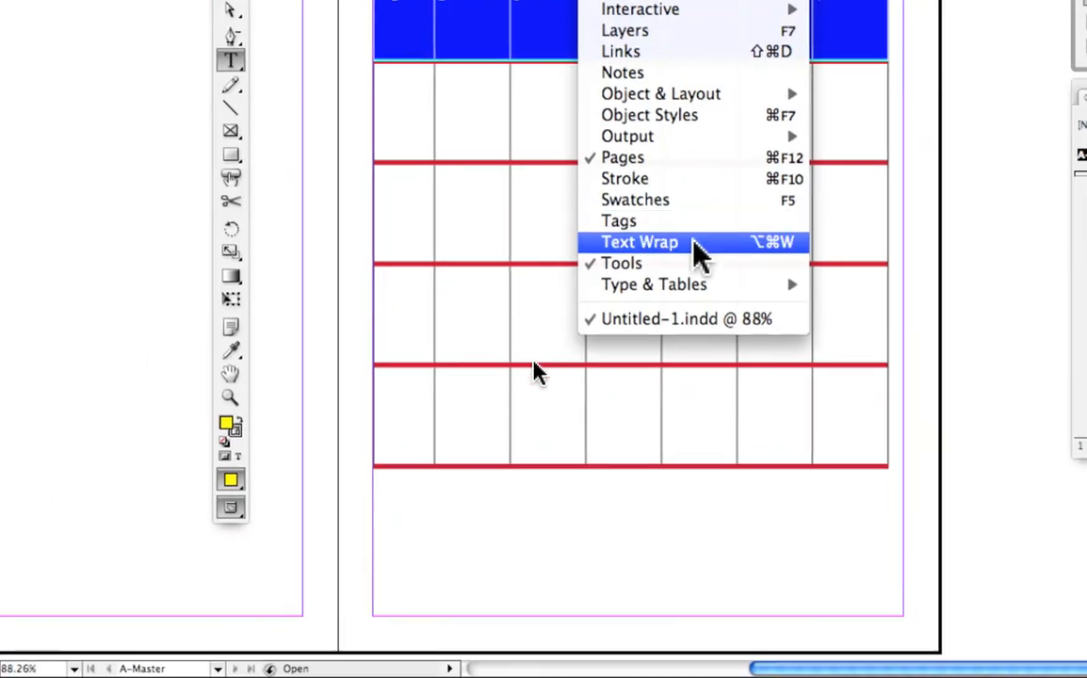
mouse_move(653, 284)
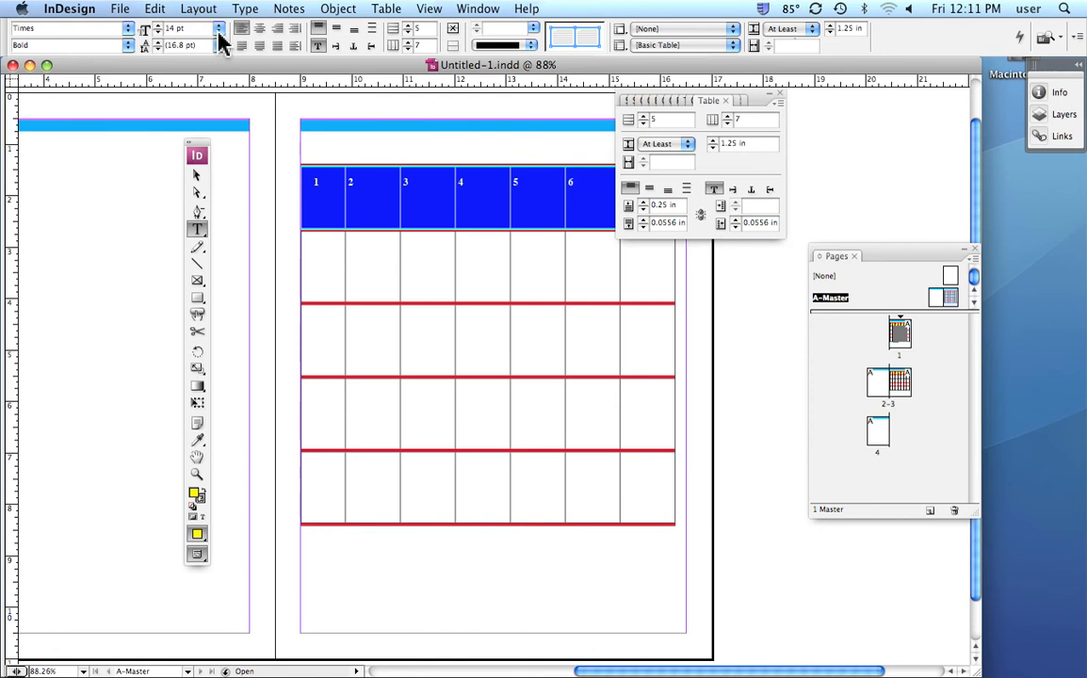
Set the header numbers' font size to 18 pt, then to 30 pt
left_click(219, 28)
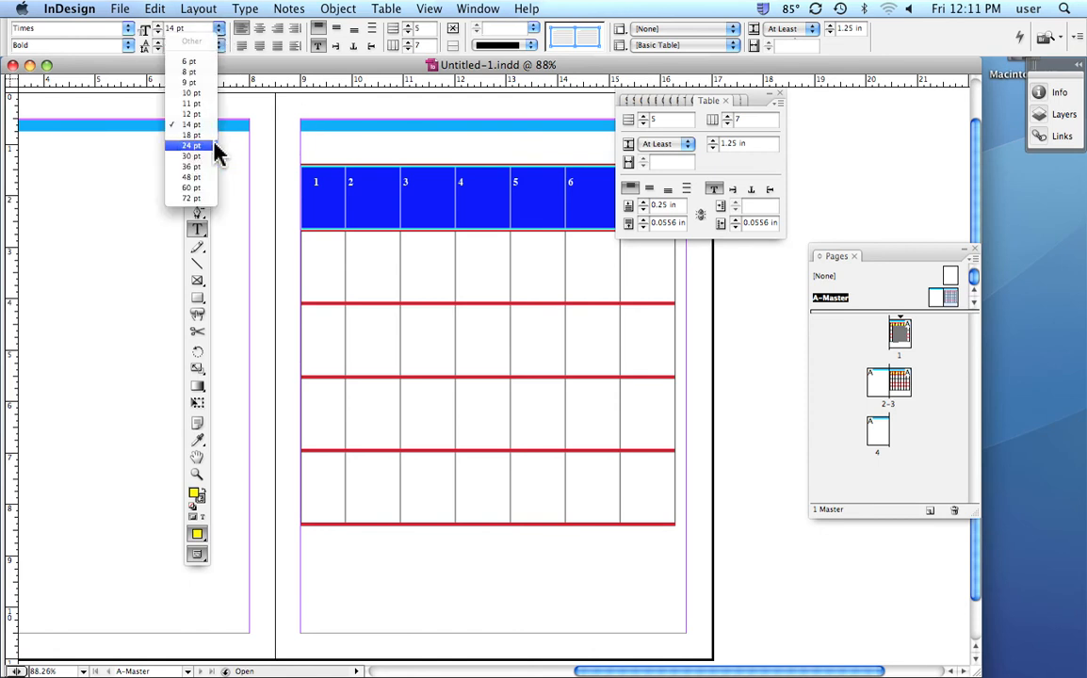
left_click(188, 135)
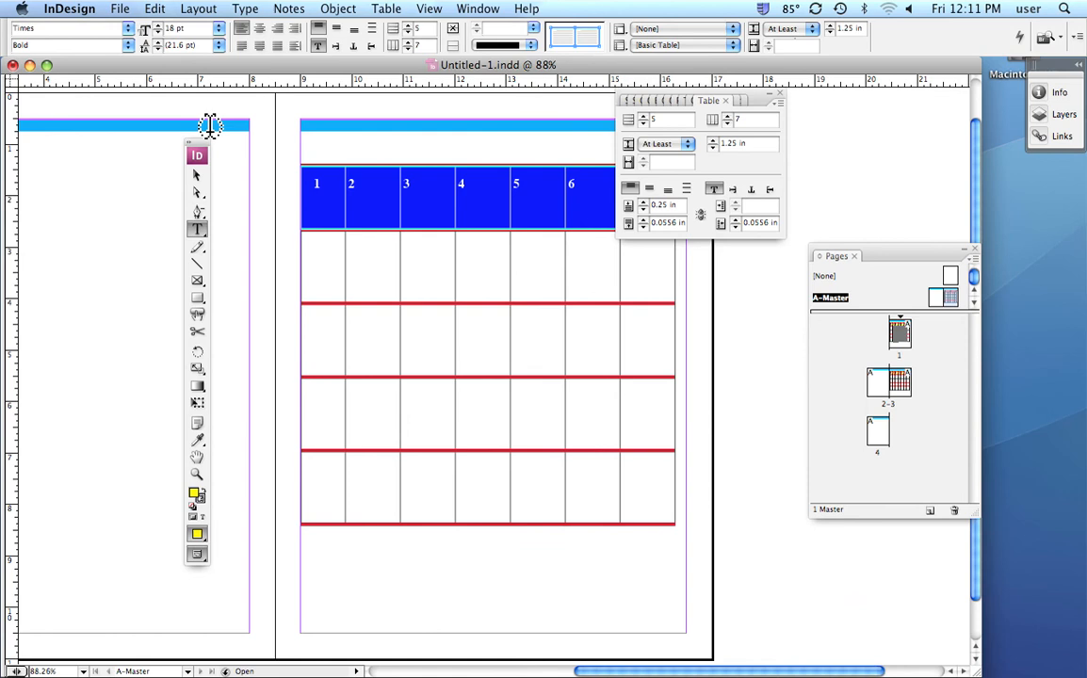
left_click(216, 27)
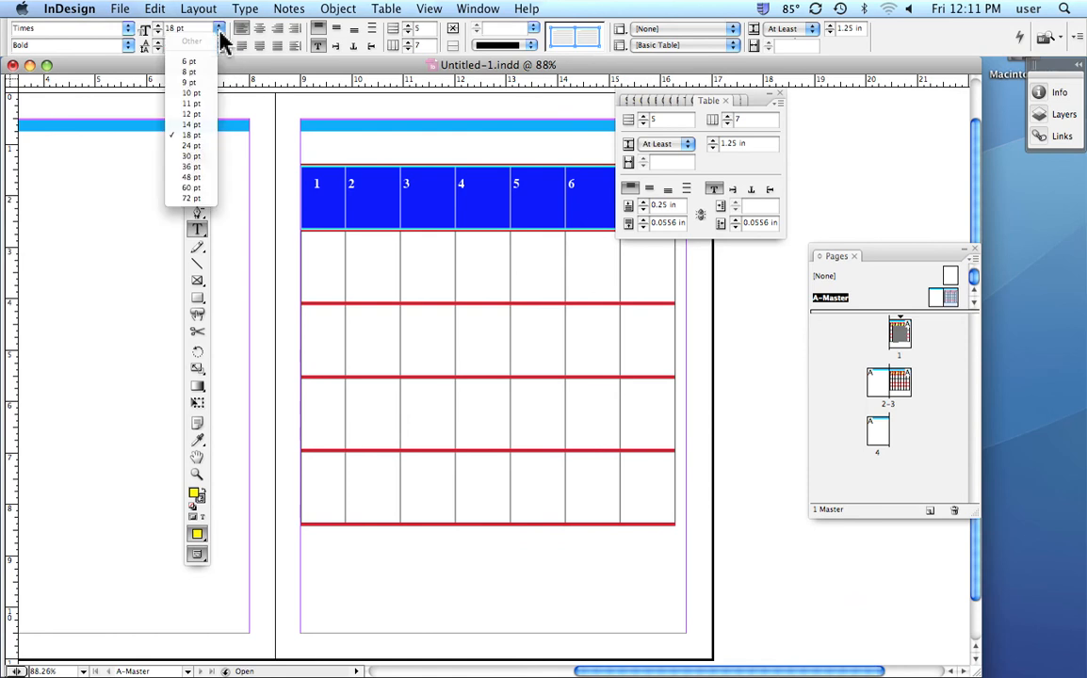
mouse_move(211, 167)
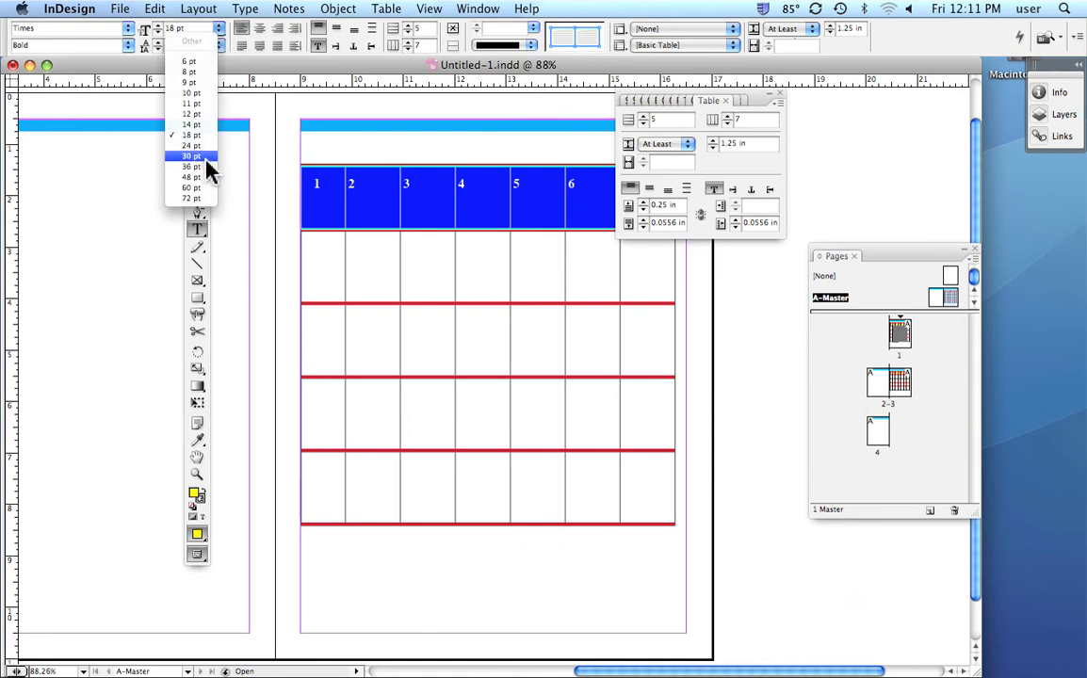
left_click(189, 155)
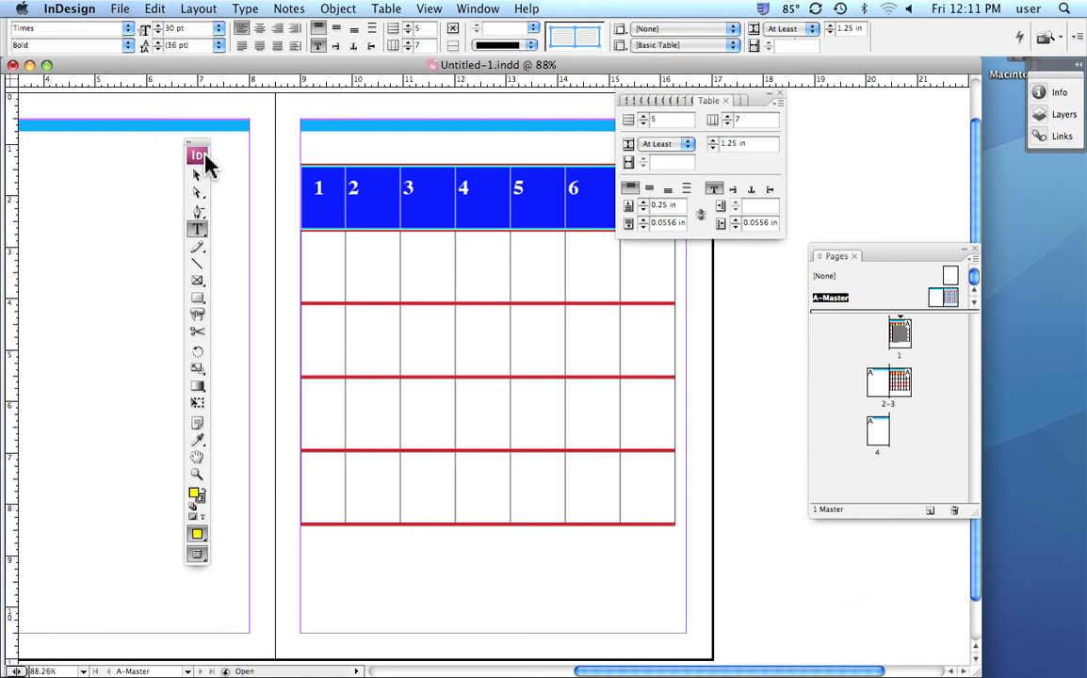
mouse_move(767, 104)
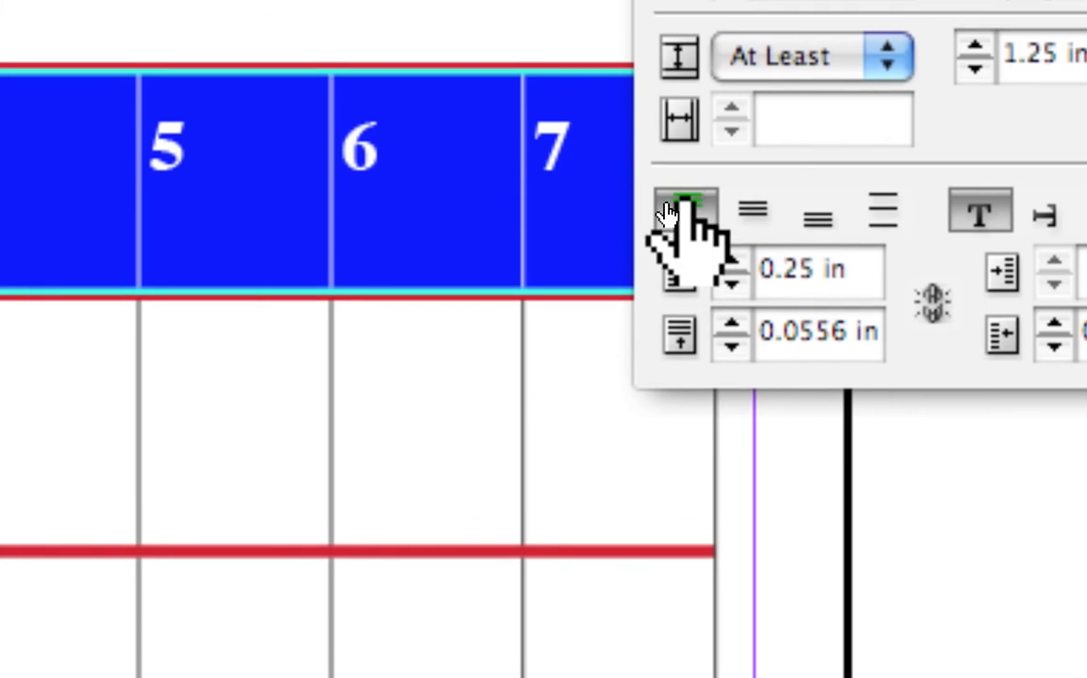
mouse_move(677, 205)
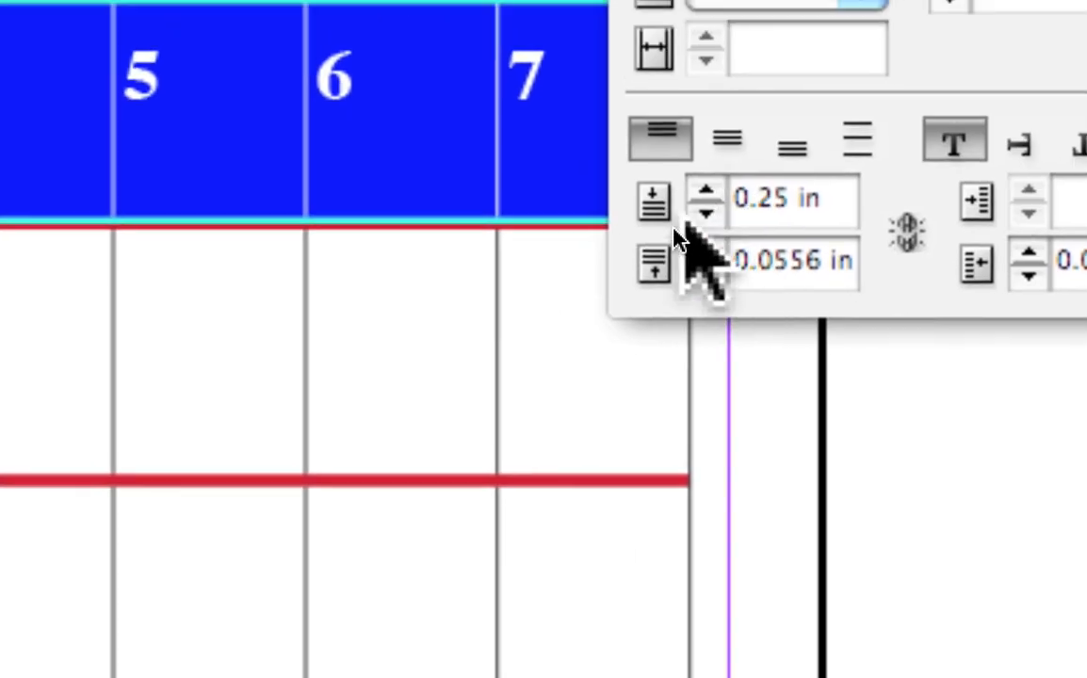
mouse_move(656, 262)
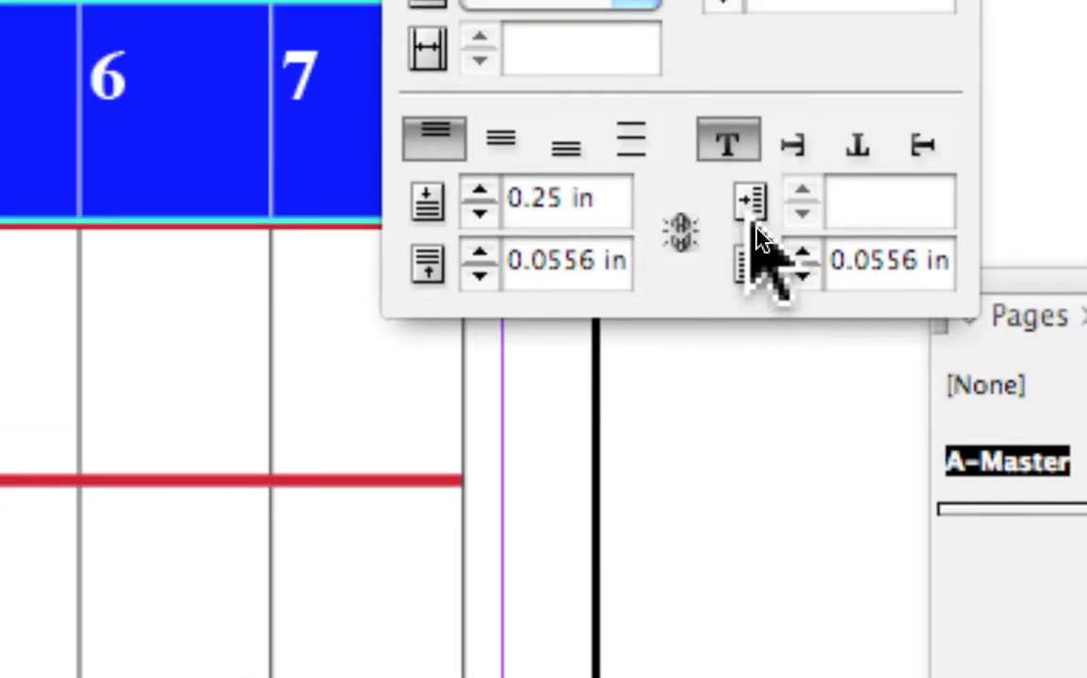
mouse_move(757, 235)
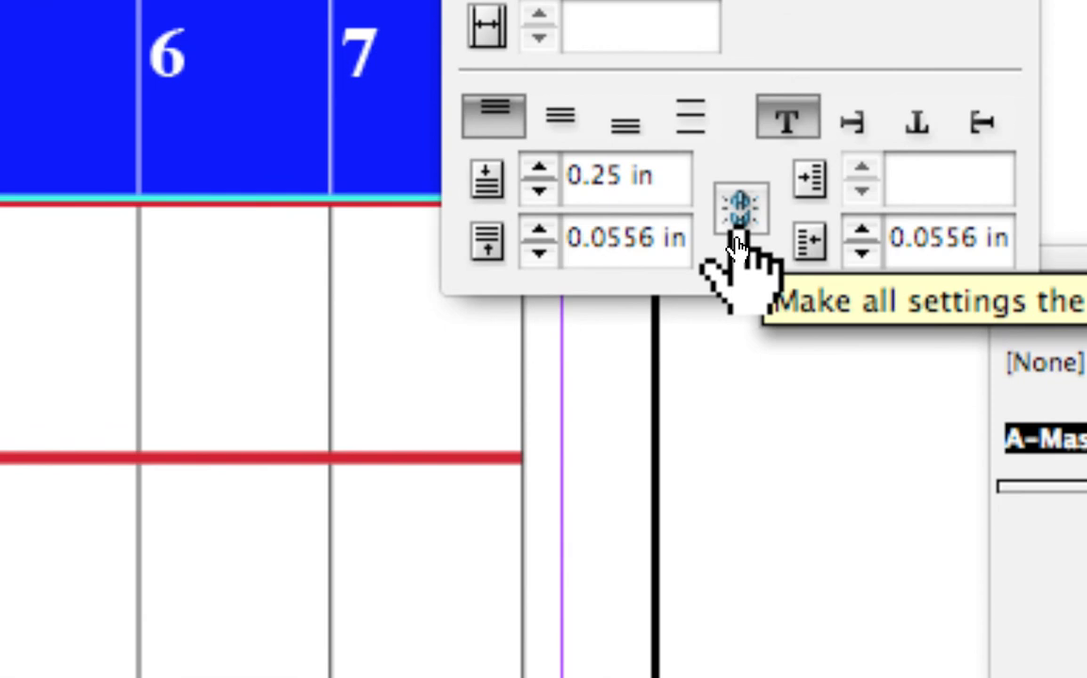
Link the header cell insets at 0.25 in on all sides, then unlink them
left_click(737, 209)
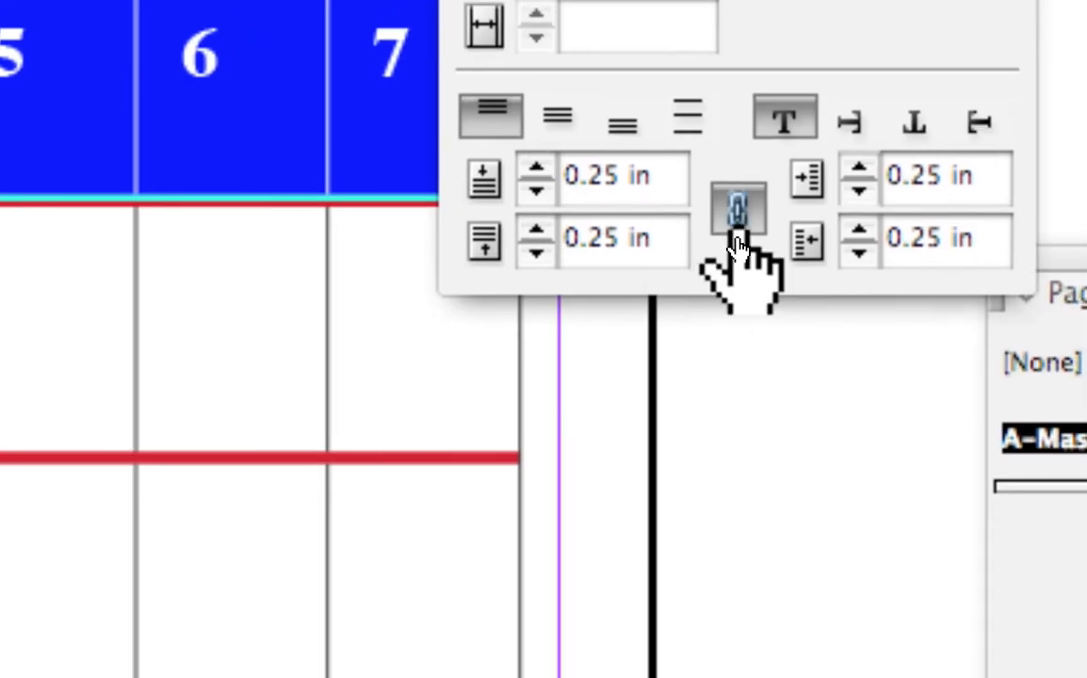
left_click(737, 209)
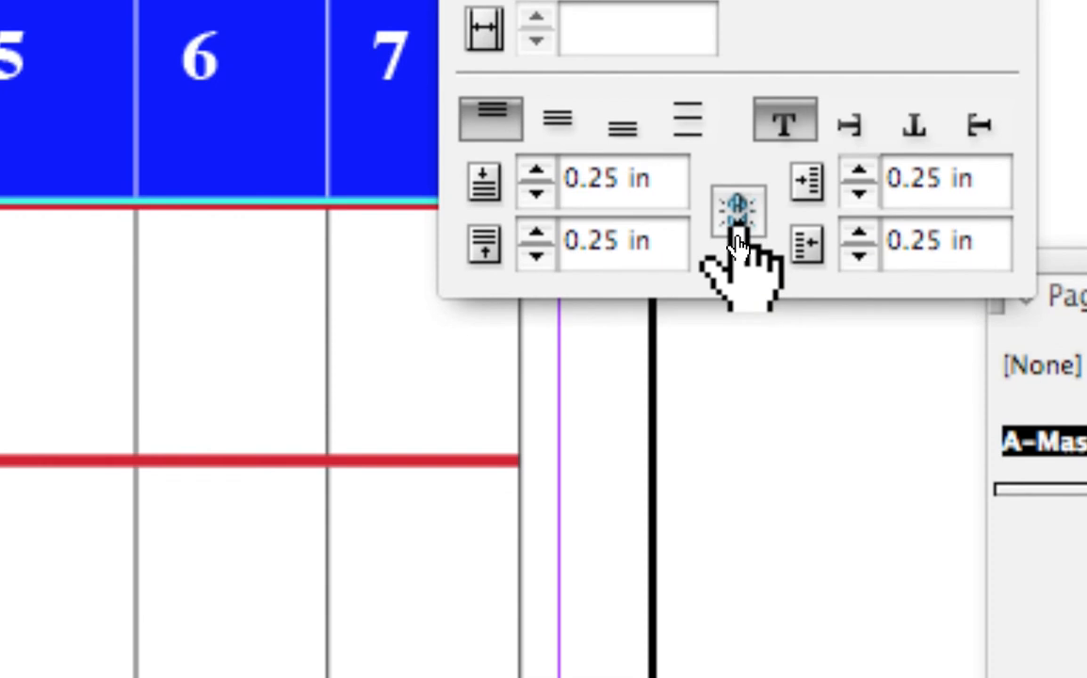
mouse_move(730, 240)
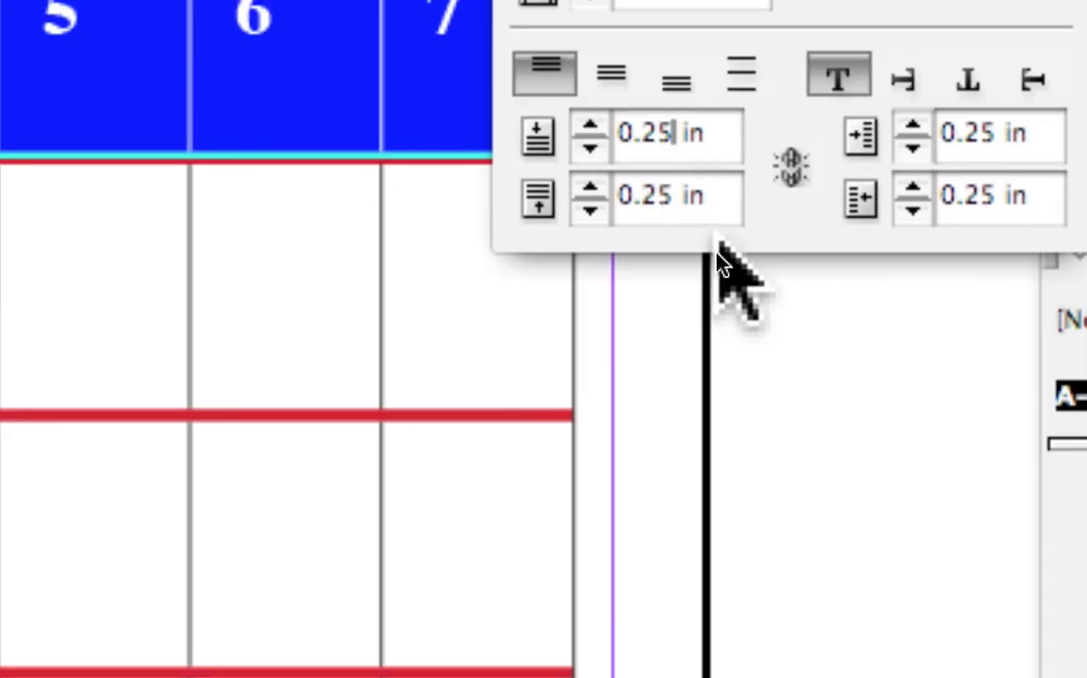
Enter 0.1 in for two of the header row's cell insets
type("0.")
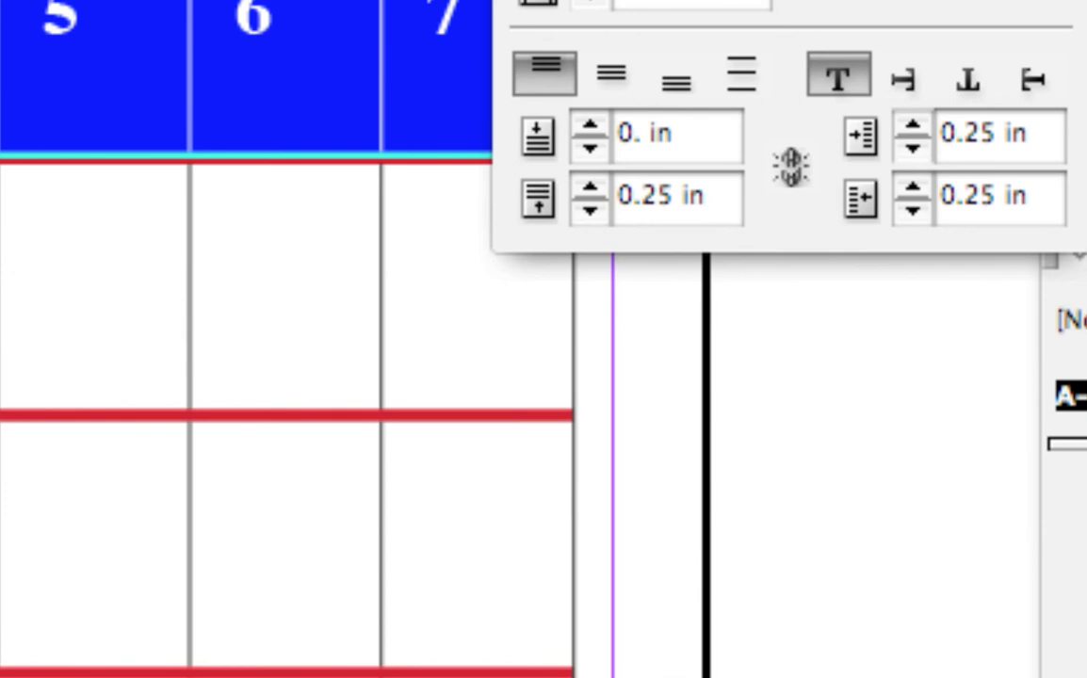
type("0.10")
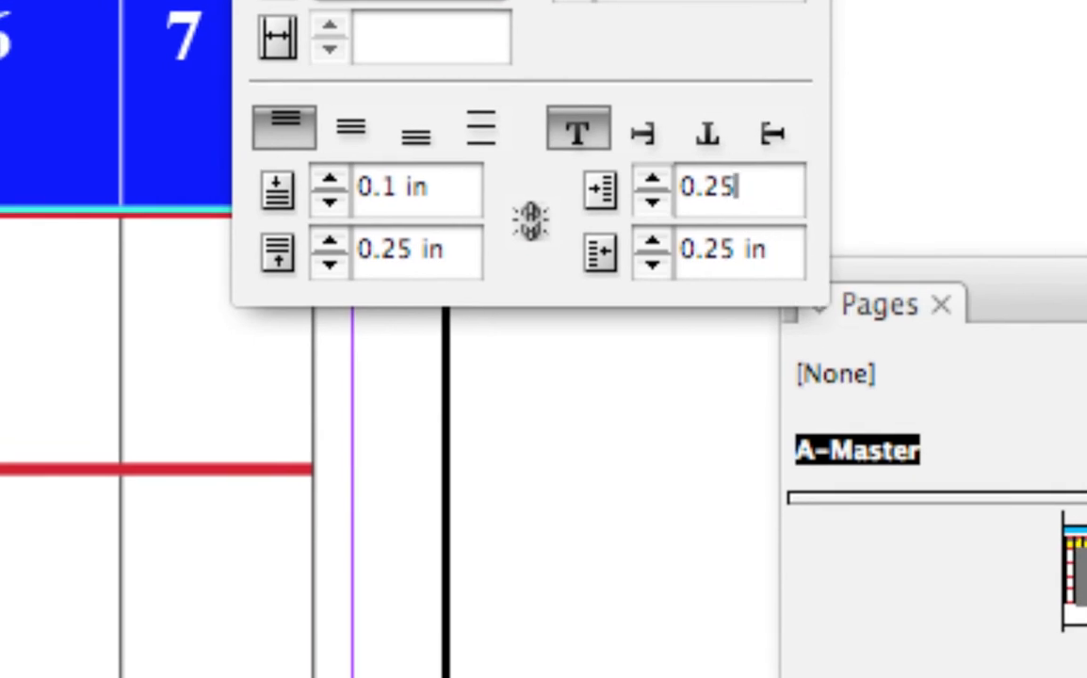
type("0.10")
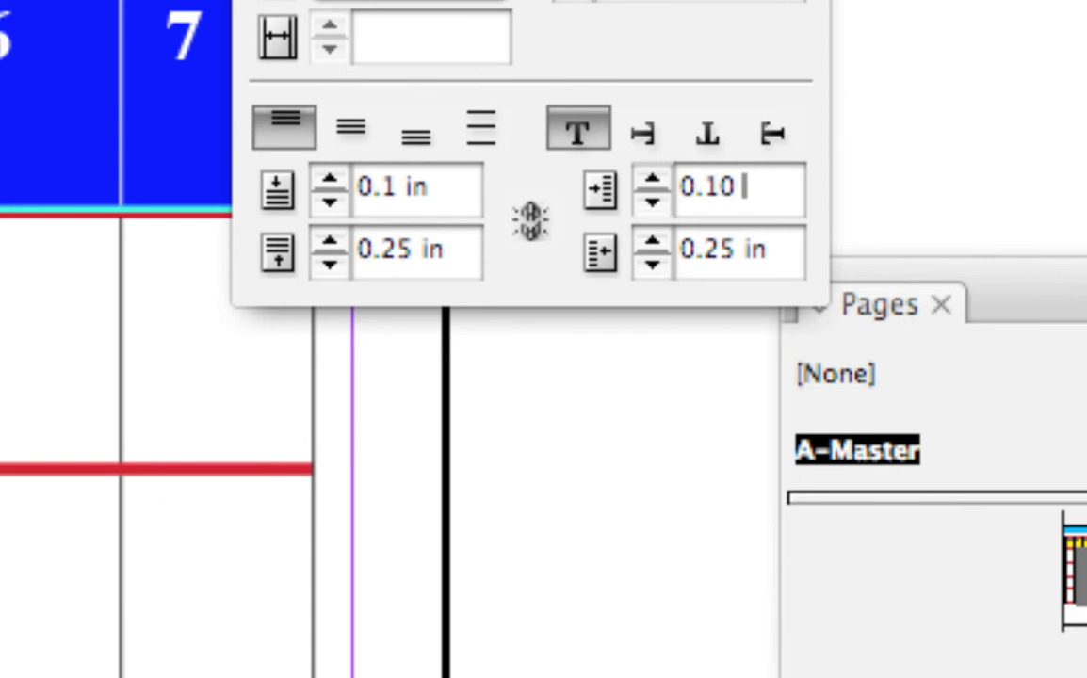
type("in")
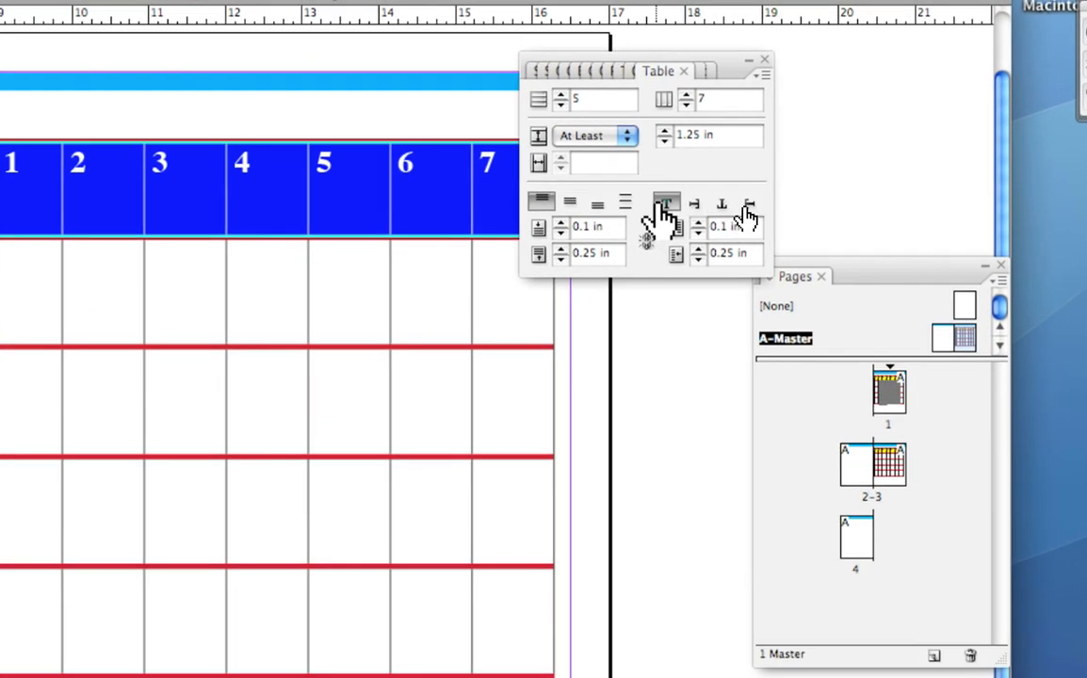
mouse_move(664, 203)
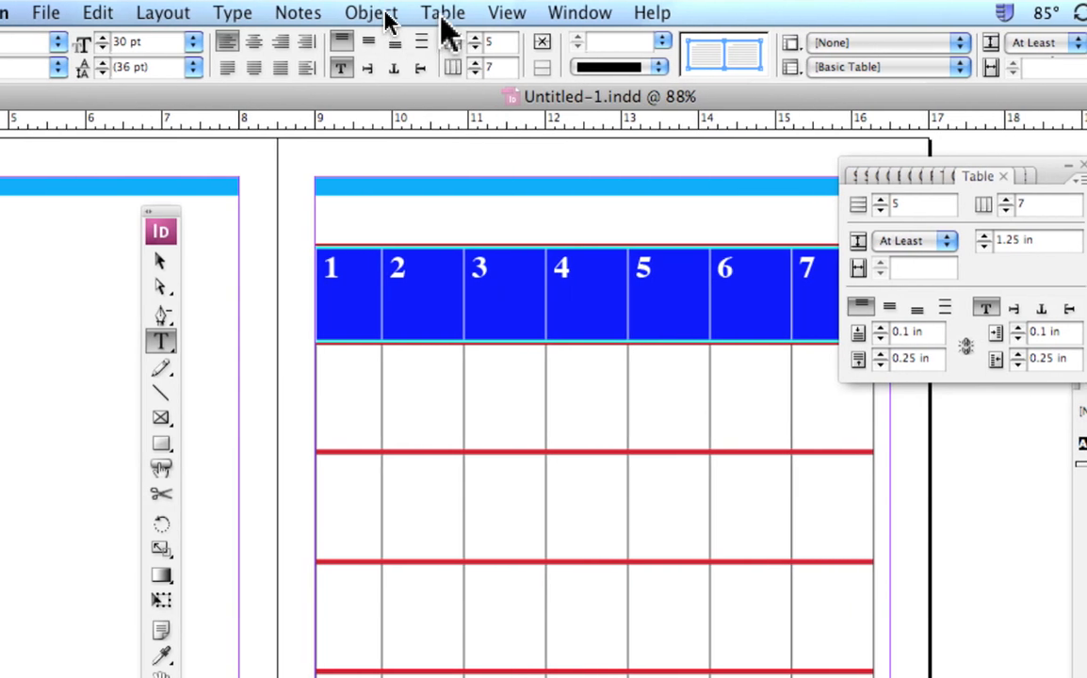
Open the Text settings under Table > Cell Options for the header cells
left_click(442, 12)
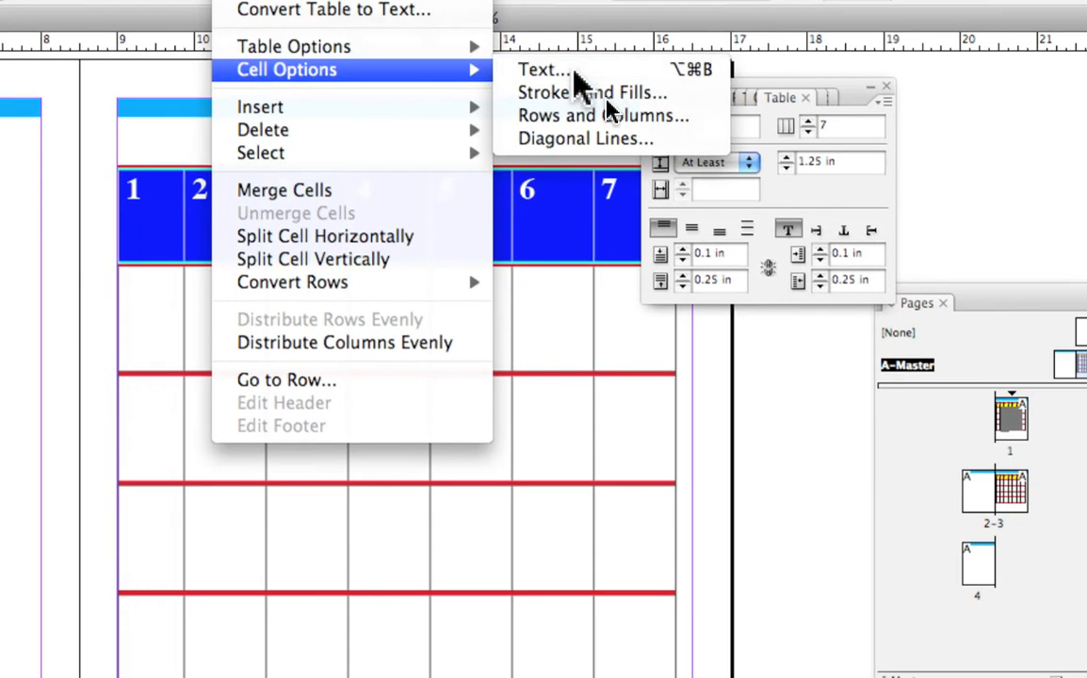
left_click(543, 68)
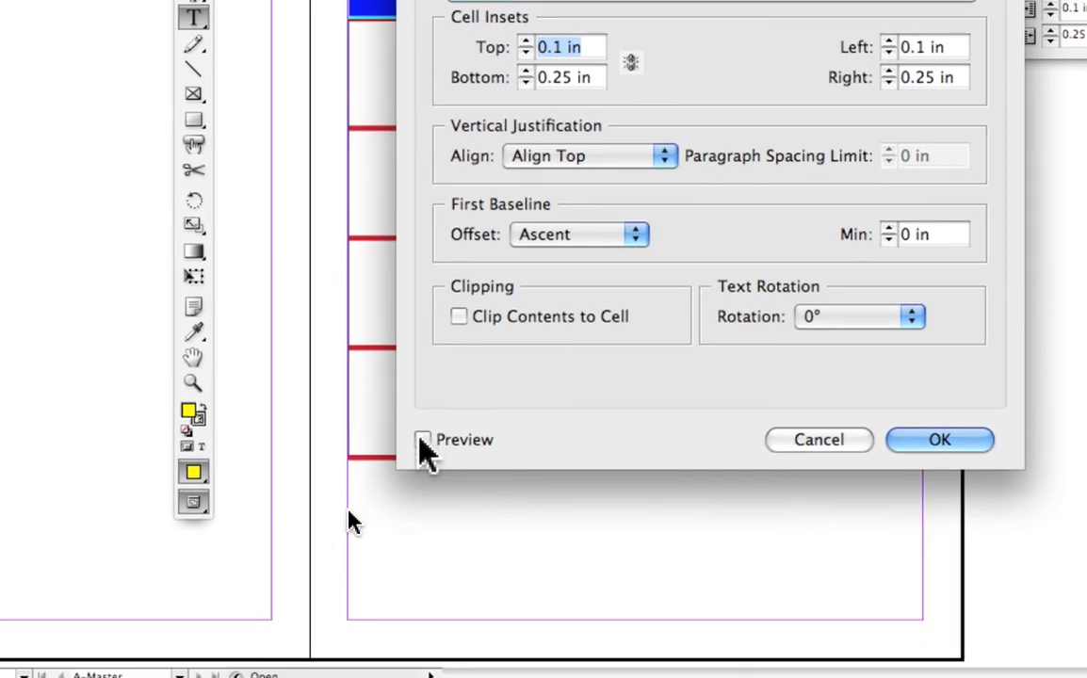
Preview the 0.1 in and 0.25 in header insets and confirm with OK
left_click(419, 438)
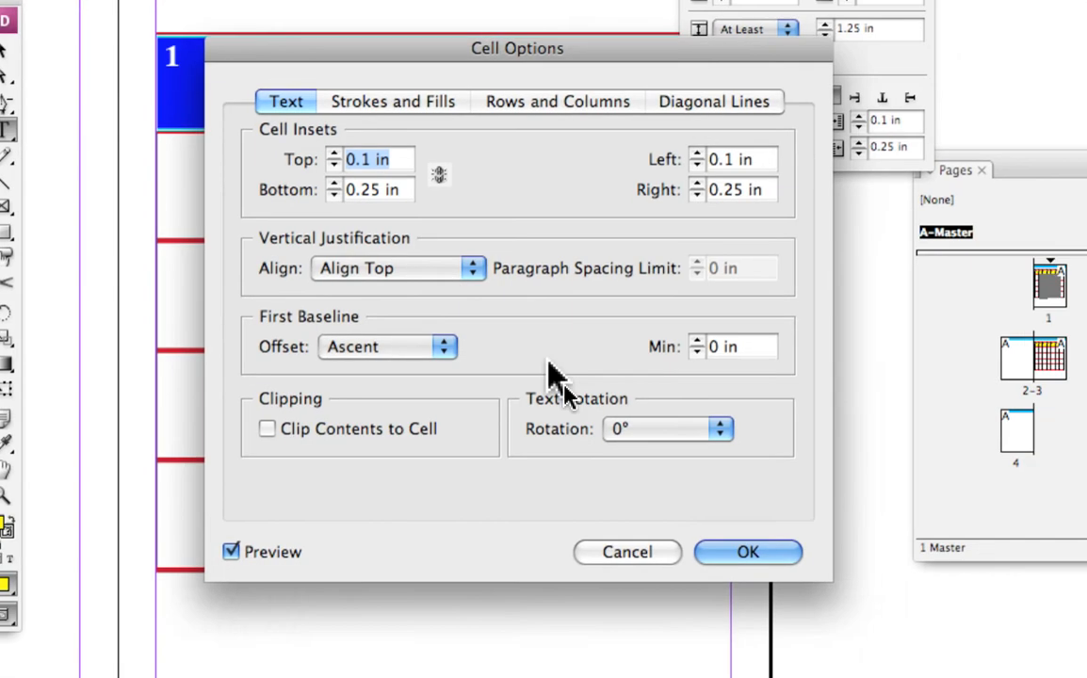
left_click(748, 552)
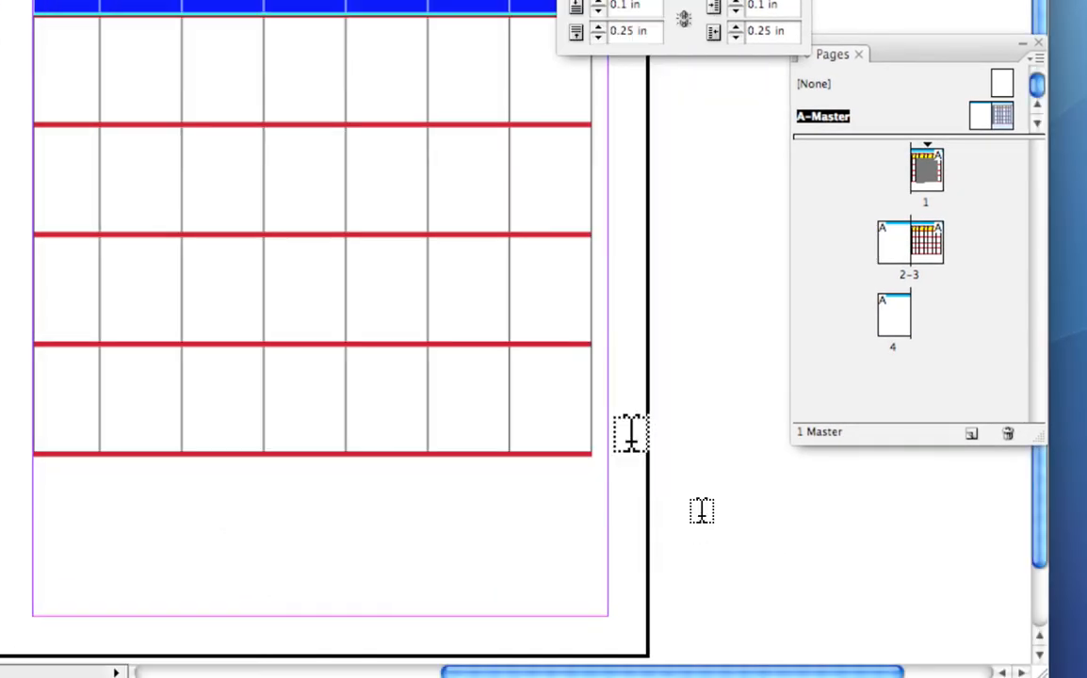